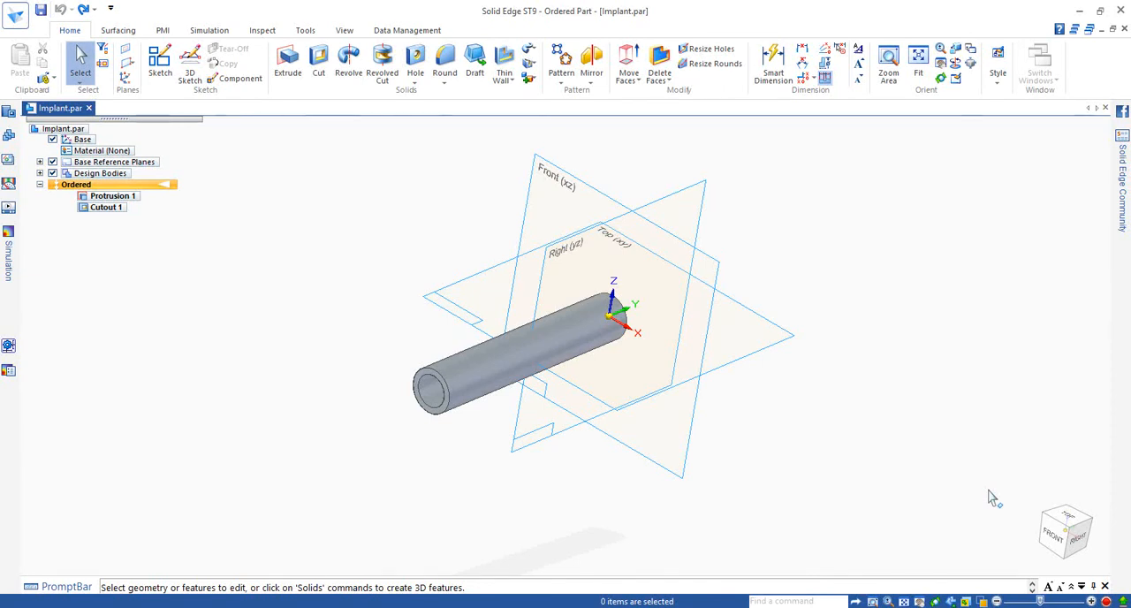
mouse_move(778, 255)
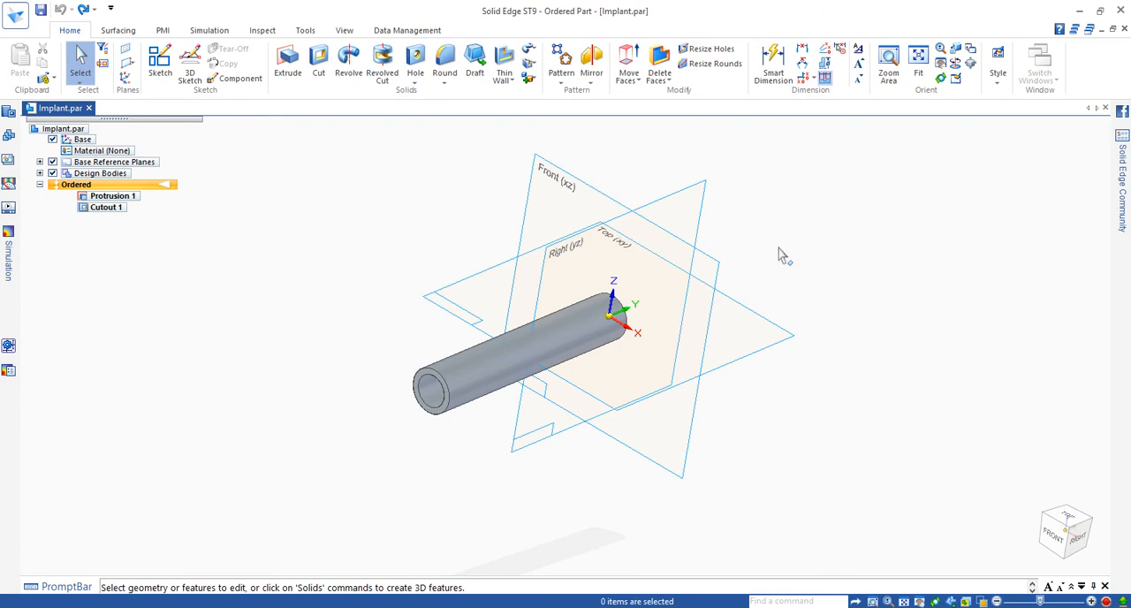
Expand the Cutout dropdown in the Solids group to reveal Helical Cutout.
left_click(527, 61)
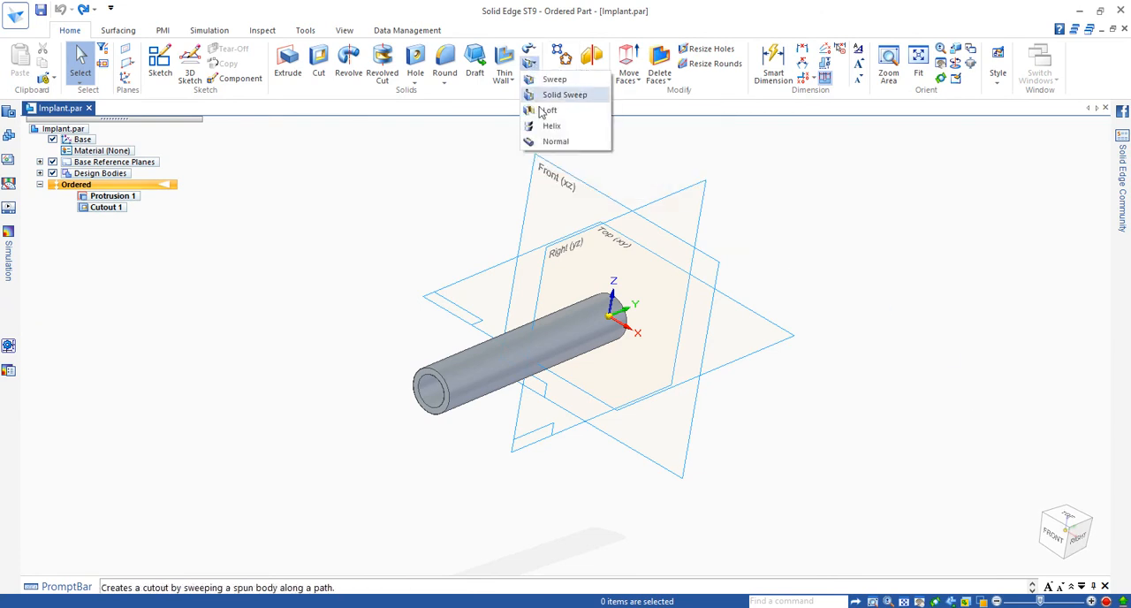
mouse_move(551, 126)
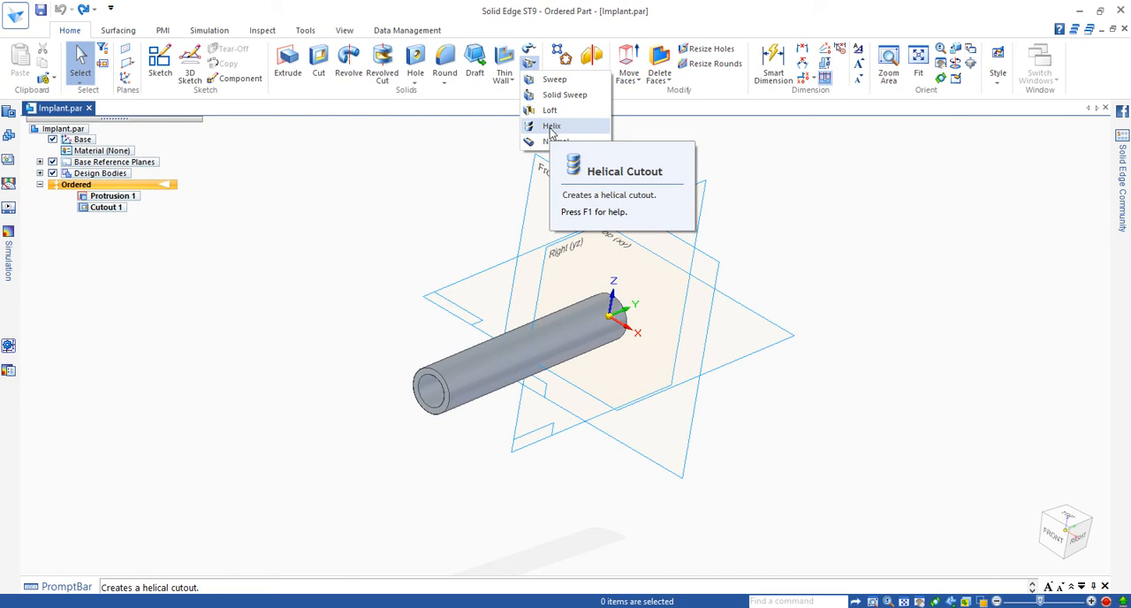
Begin a Helical Cutout with its profile sketch placed on the Right (yz) plane.
left_click(552, 125)
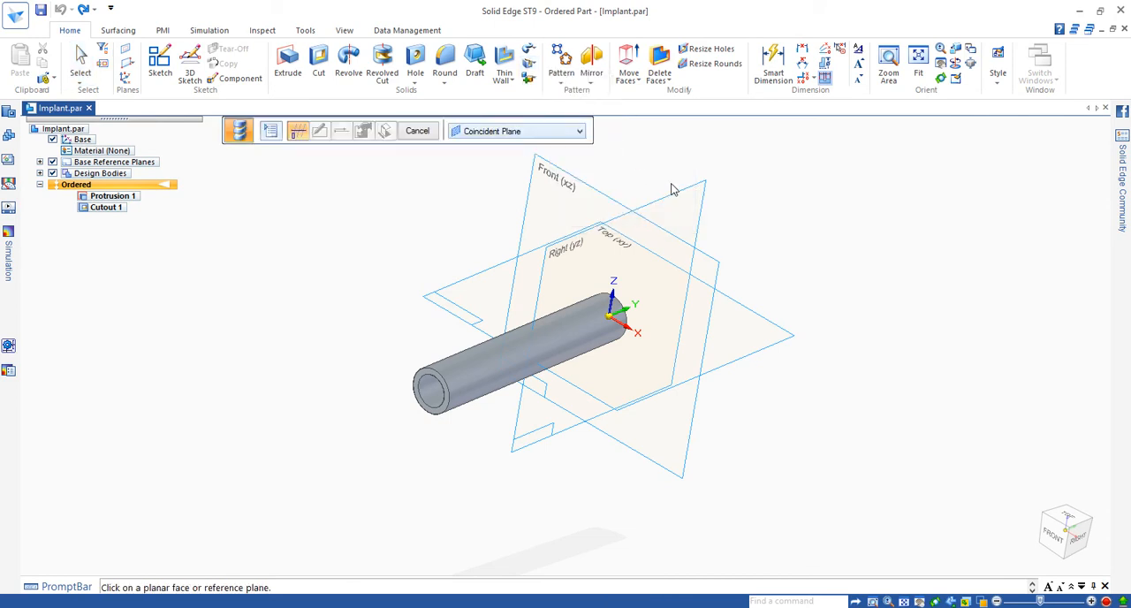
mouse_move(693, 193)
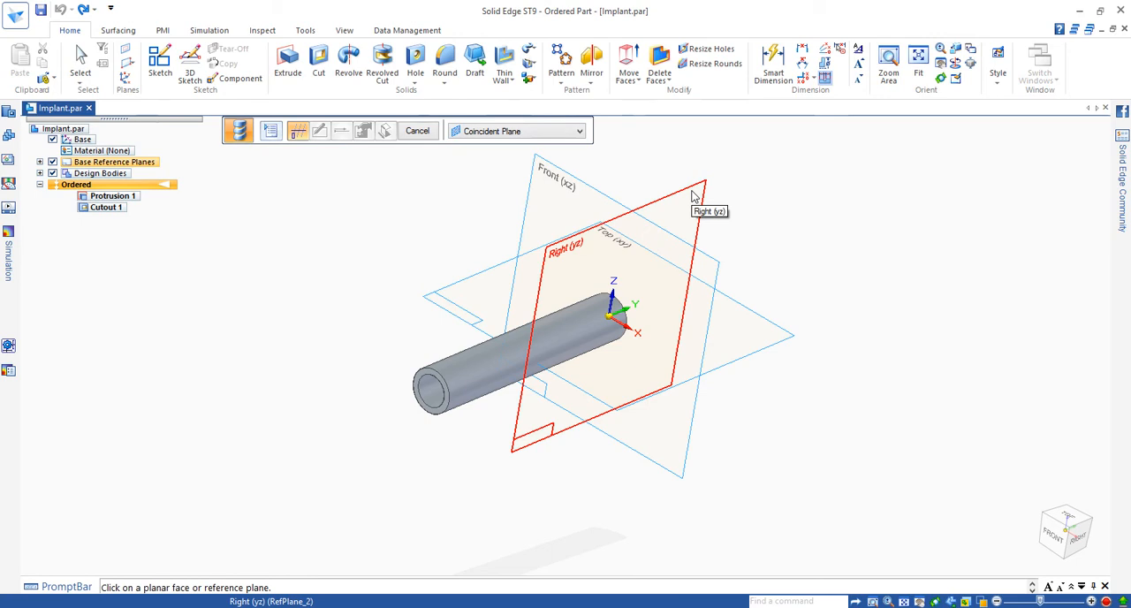
left_click(689, 189)
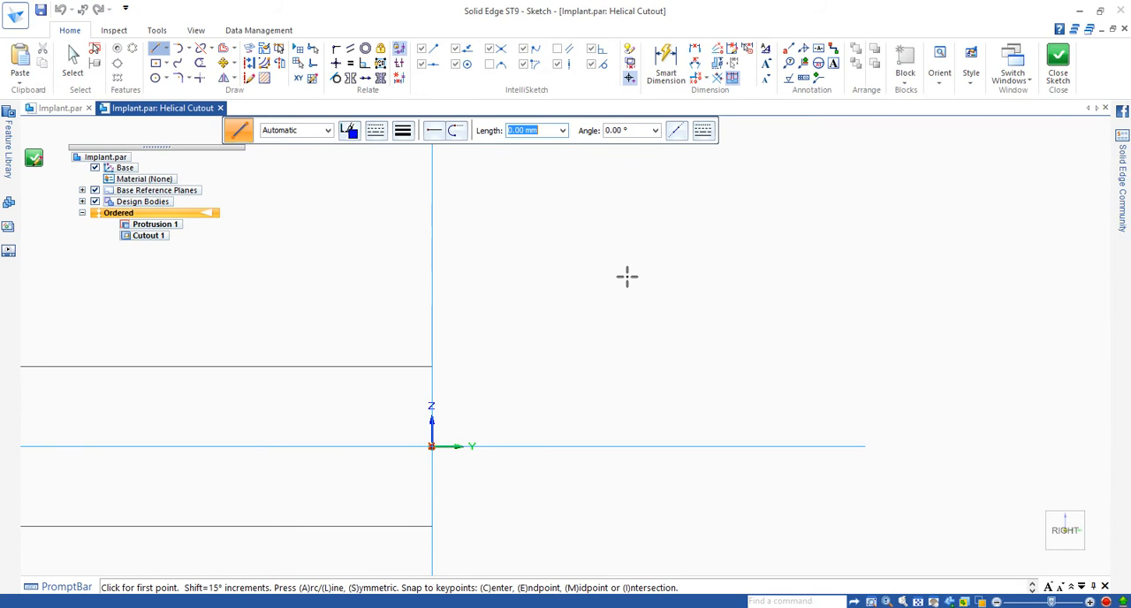
mouse_move(565, 308)
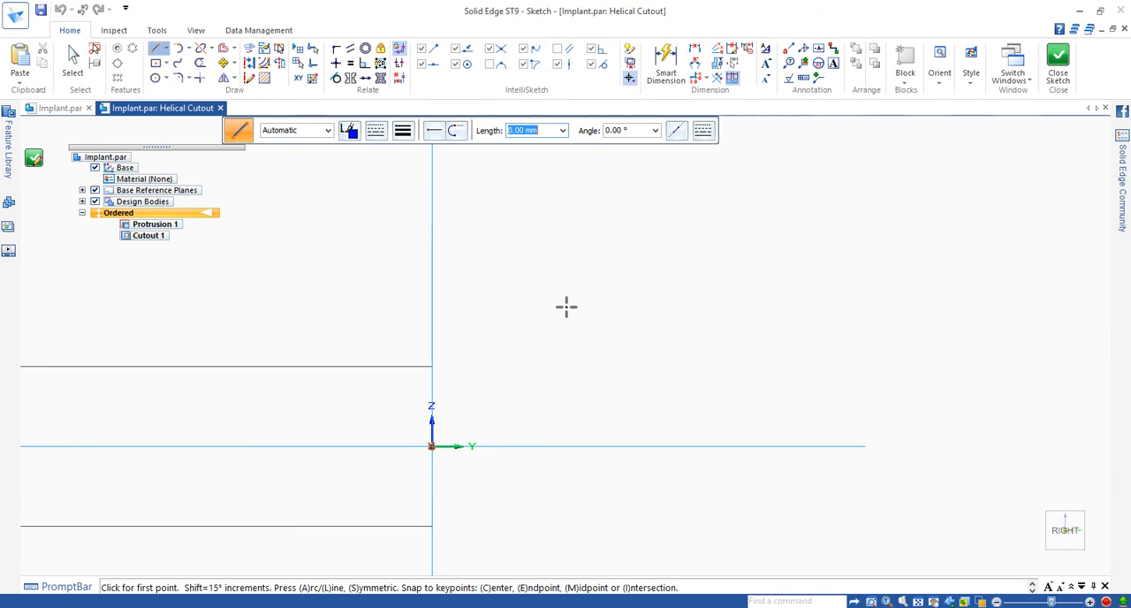
Draw a 1.5 horizontal line from the vertical axis as the start of the thread profile.
left_click(159, 50)
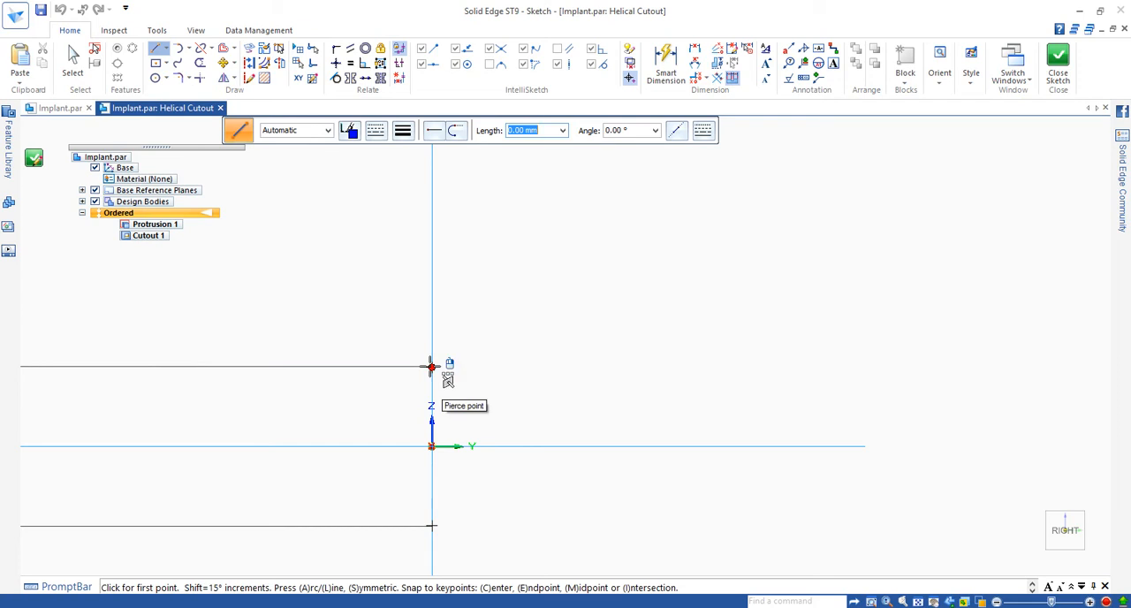
left_click(431, 368)
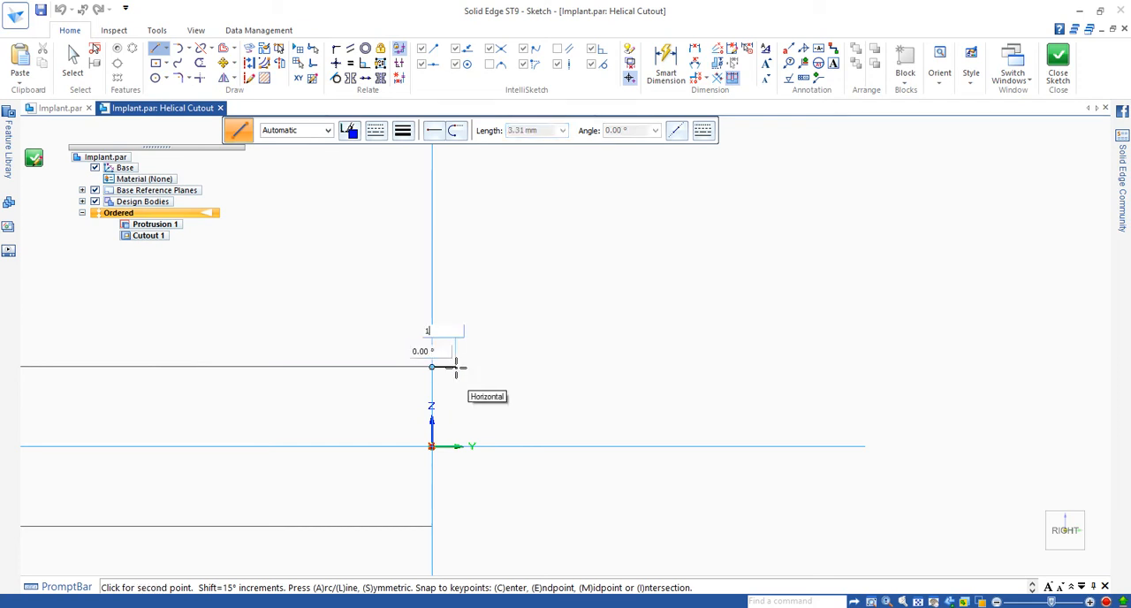
type("1.5")
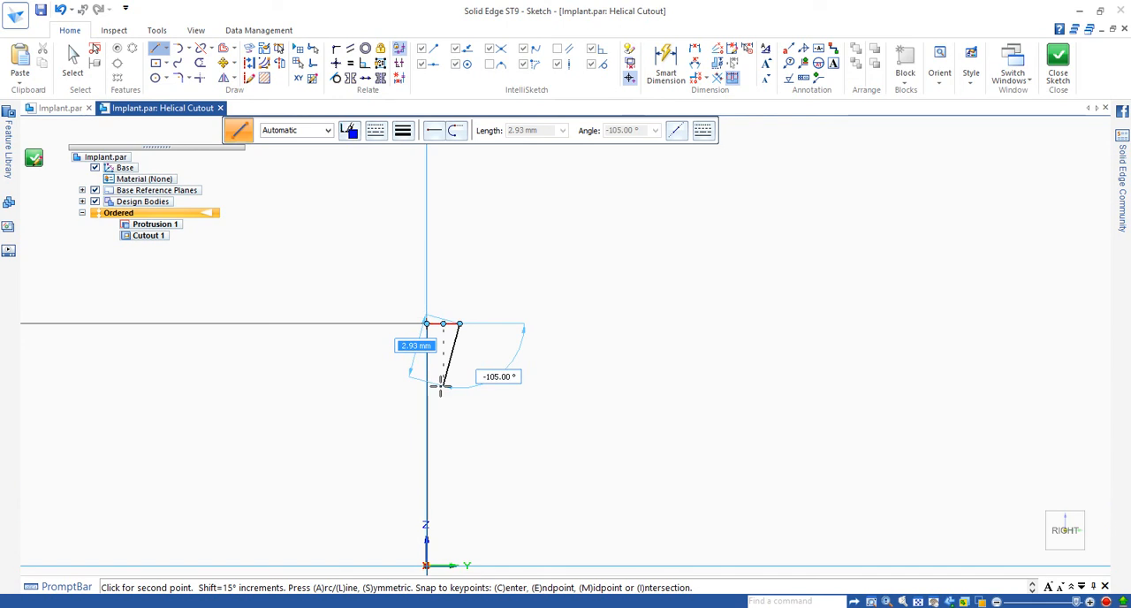
mouse_move(442, 381)
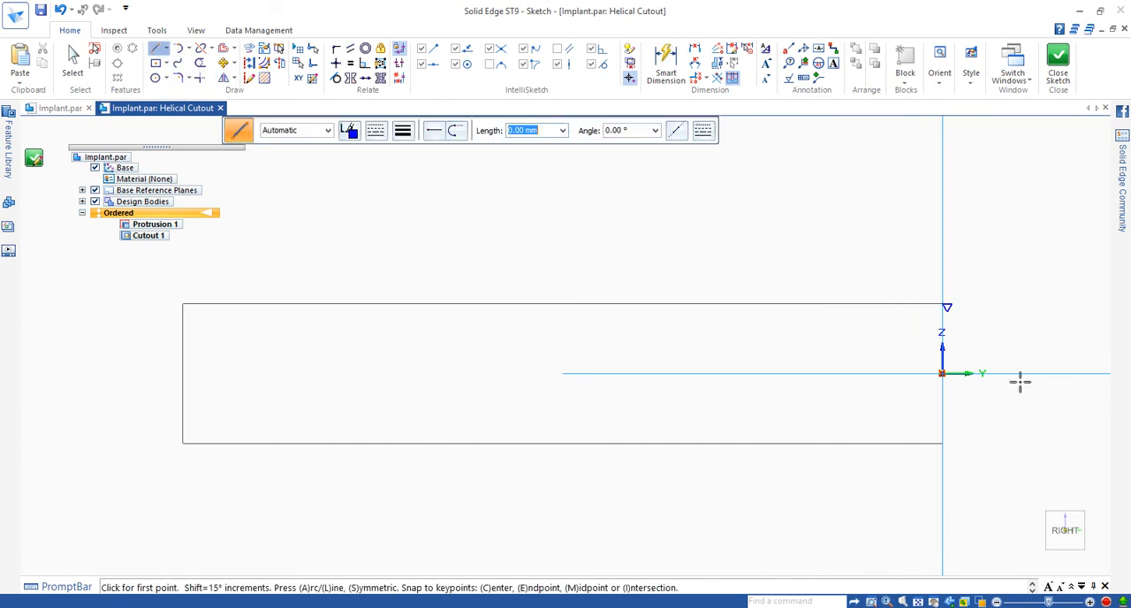
Draw a horizontal centre line from the origin along the cylinder length.
left_click(940, 372)
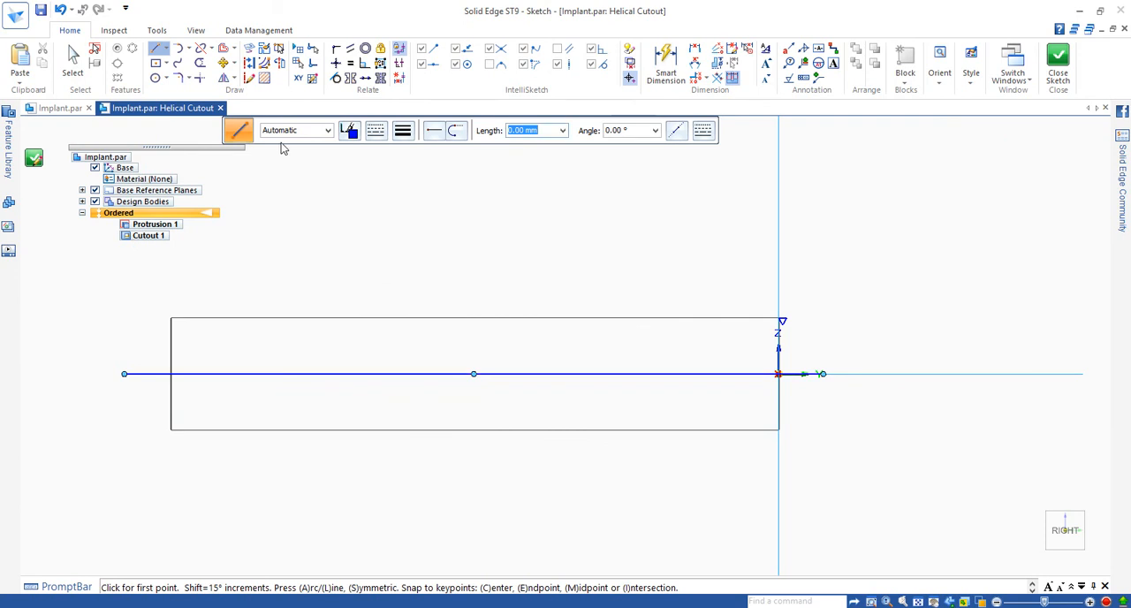
mouse_move(280, 67)
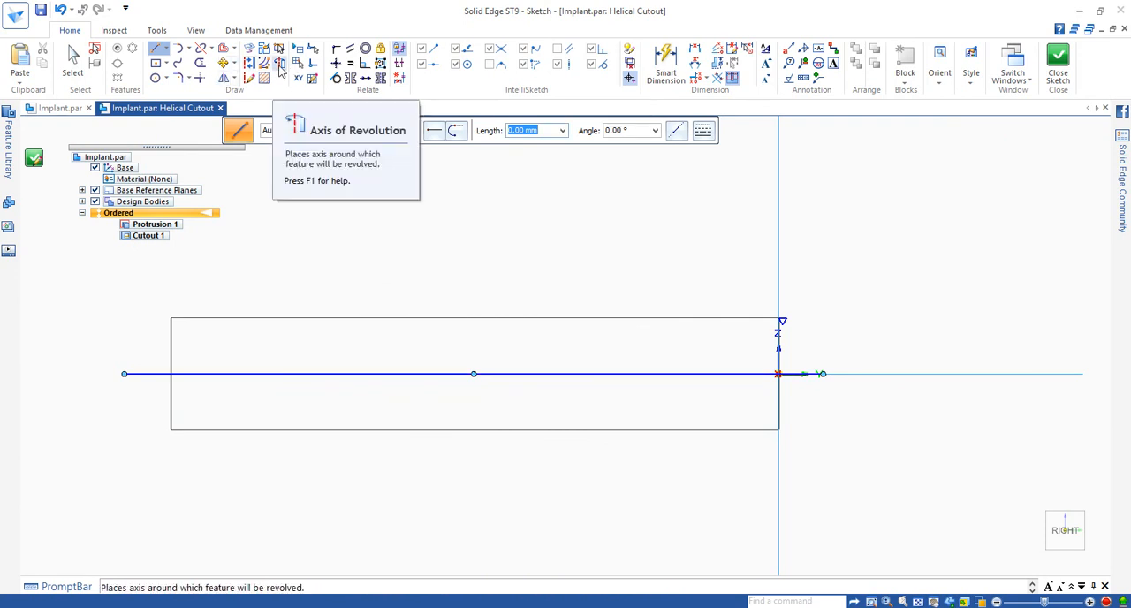
mouse_move(281, 71)
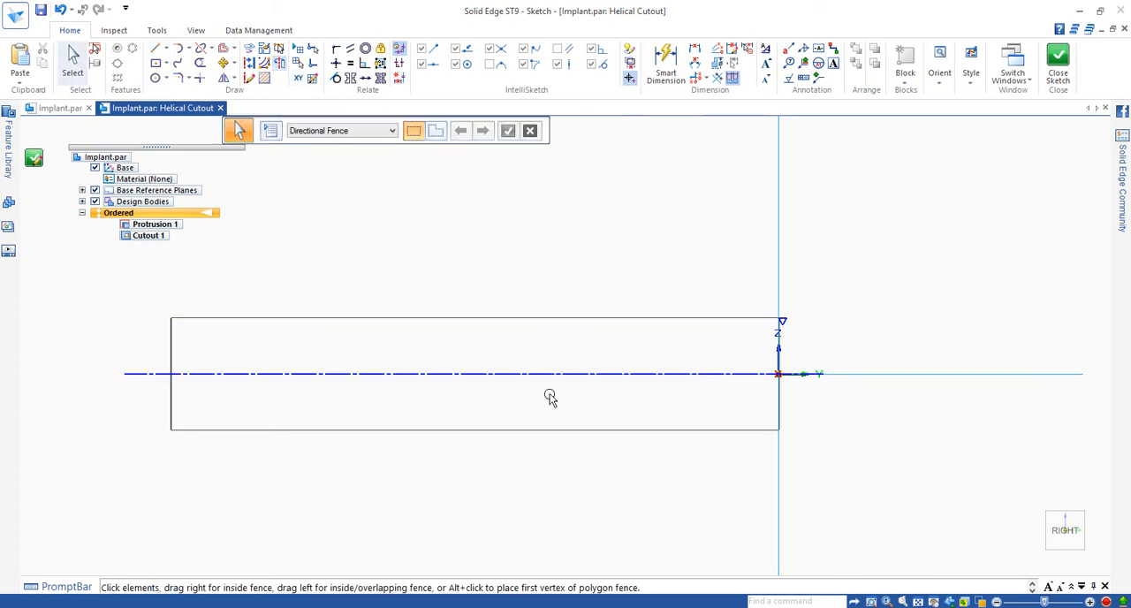
mouse_move(516, 421)
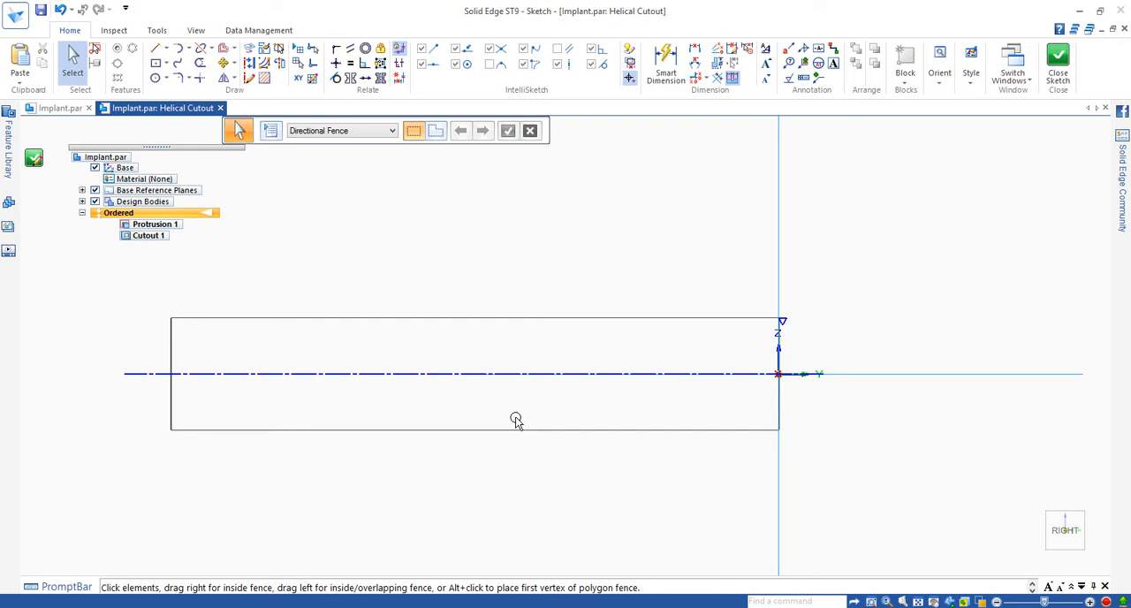
mouse_move(217, 168)
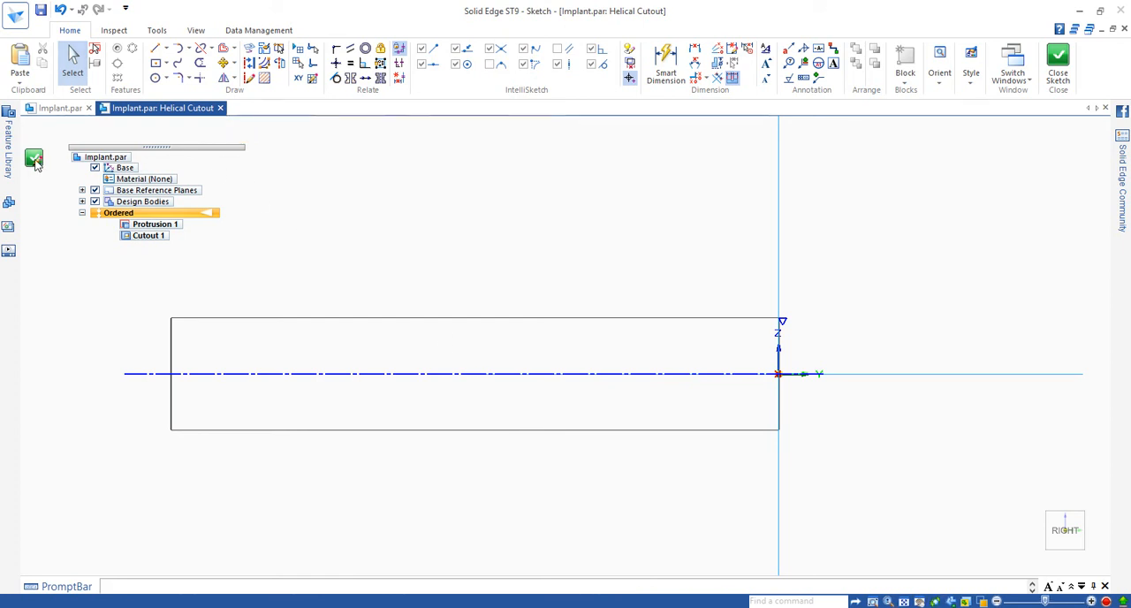
Close the profile sketch with the centre line as axis of revolution.
left_click(34, 157)
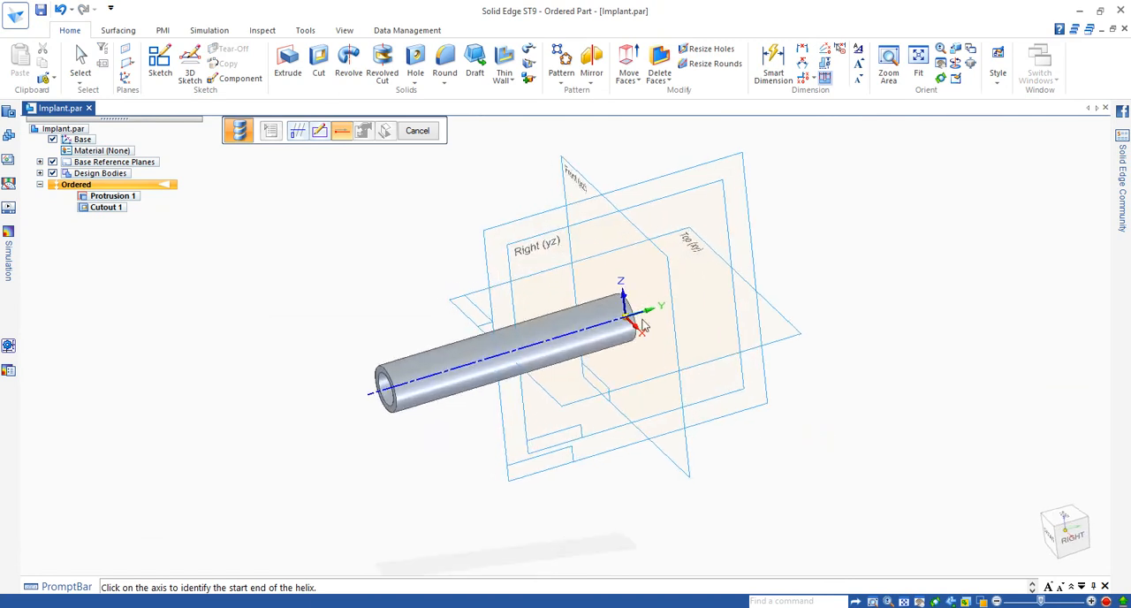
mouse_move(632, 317)
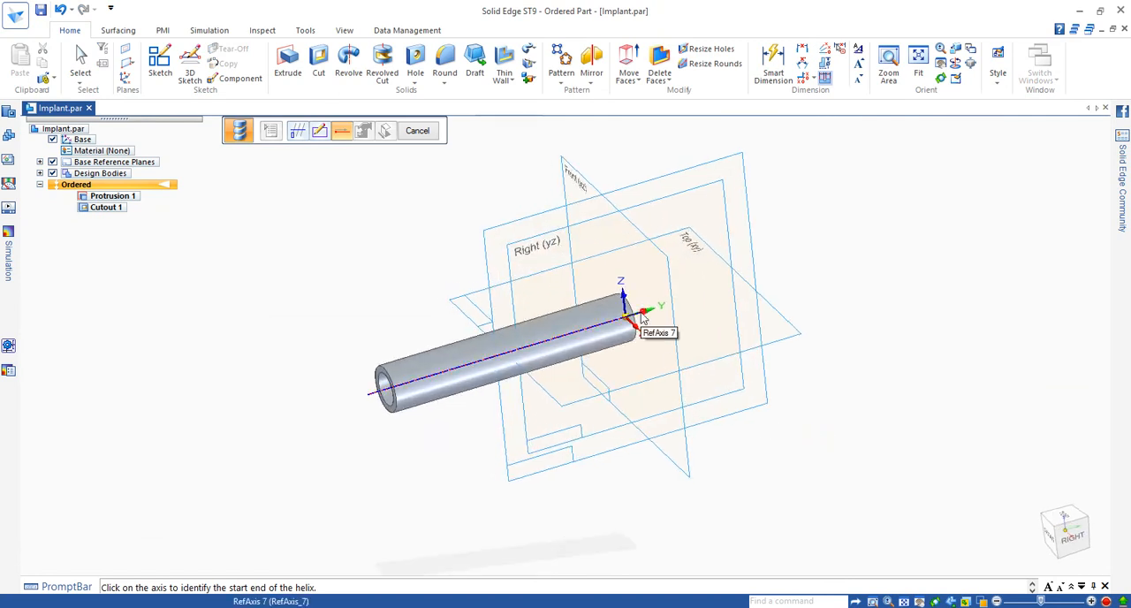
Pick the origin end of the axis as the helix start.
left_click(627, 318)
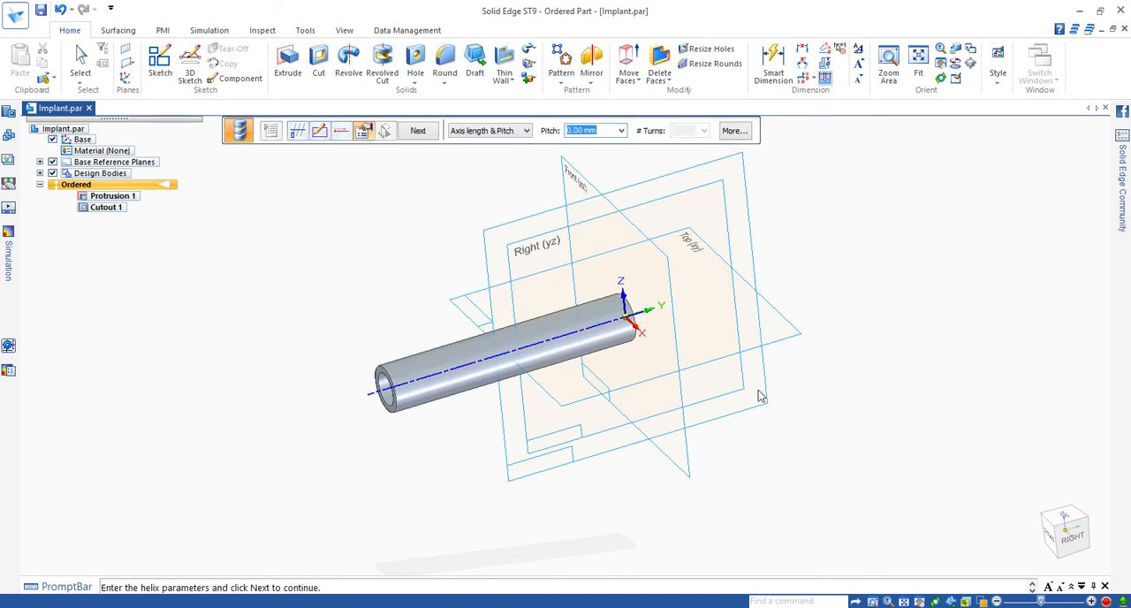
mouse_move(741, 382)
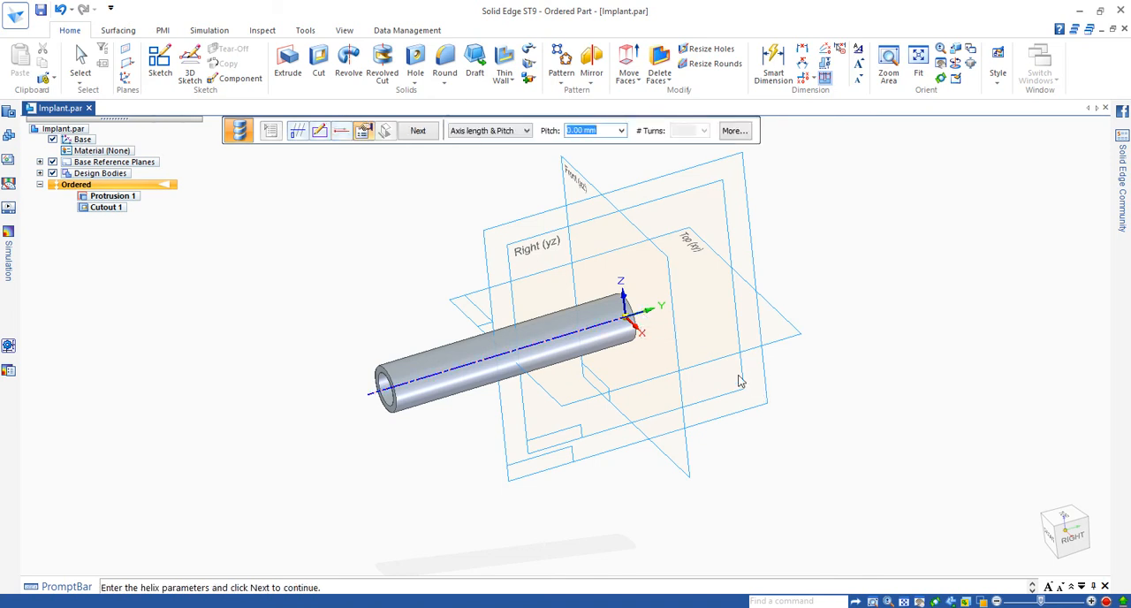
Set the helix pitch to 1.6 with Axis length & Pitch and accept the parameters.
type("1.6")
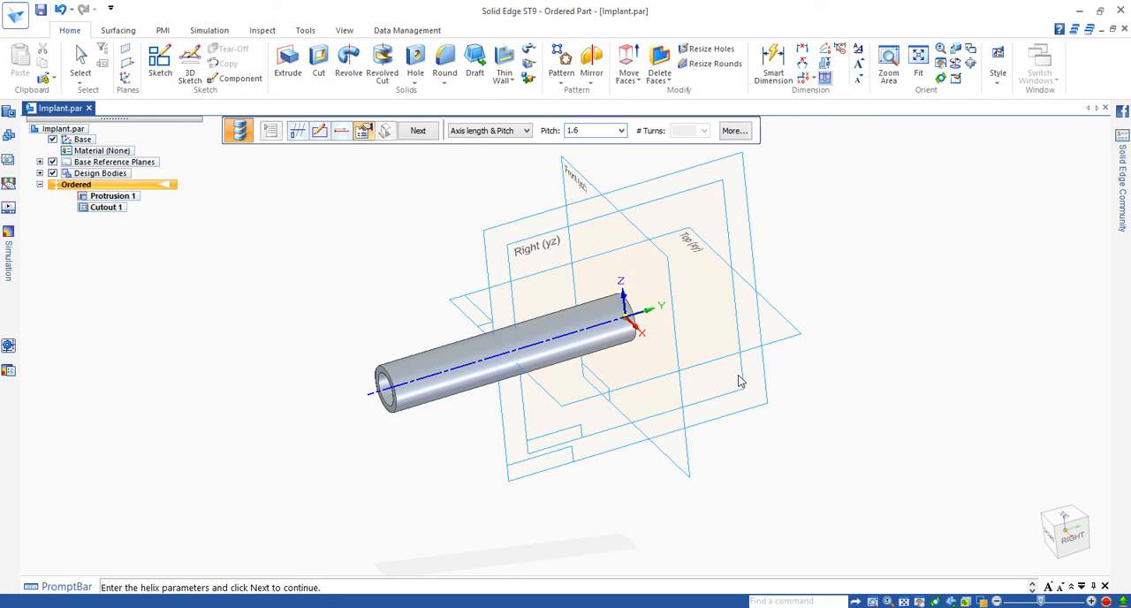
left_click(417, 130)
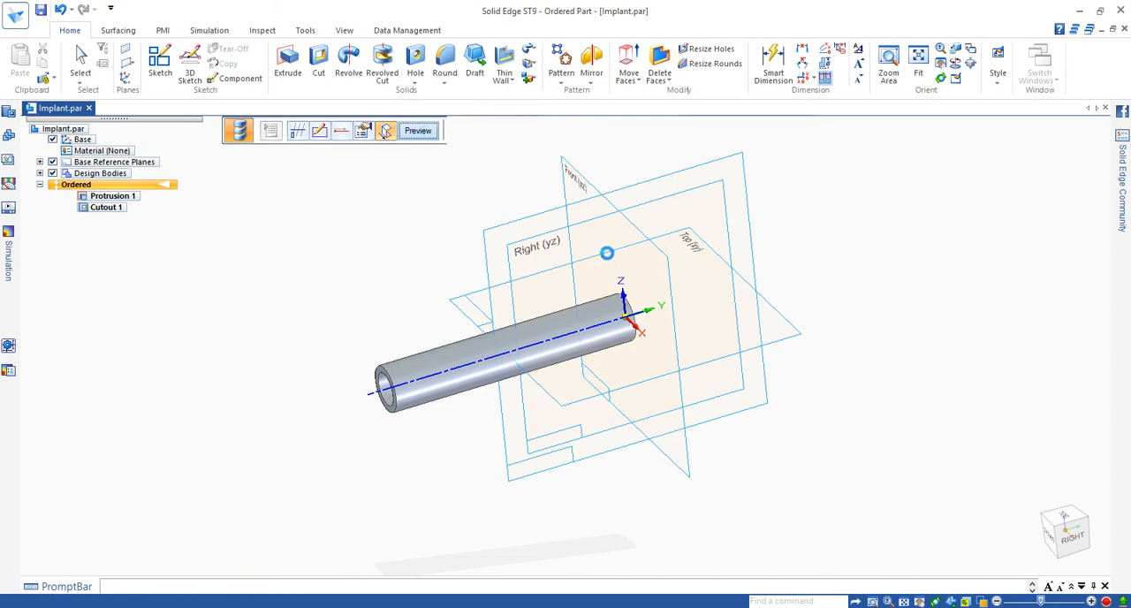
Preview and finish Cutout 7, threading the full length of the tube.
left_click(417, 130)
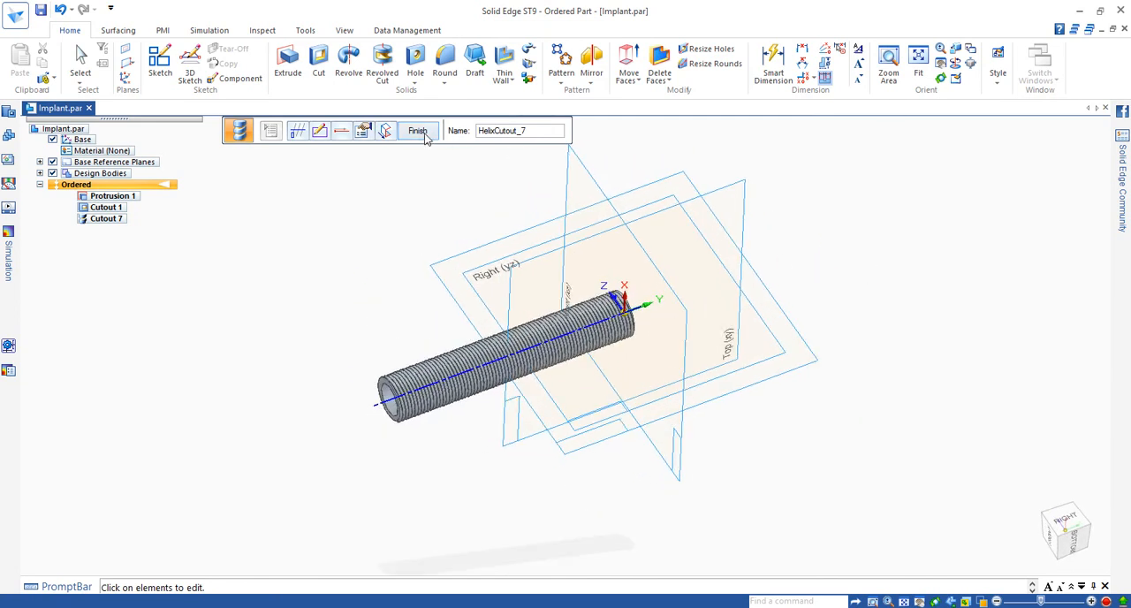
left_click(417, 131)
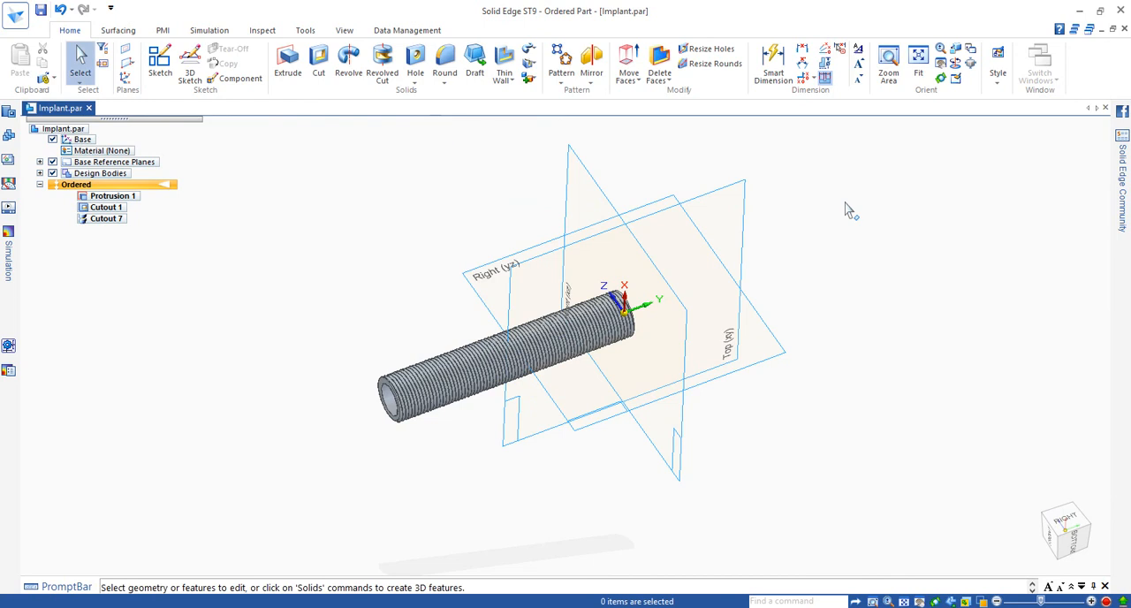
mouse_move(190, 61)
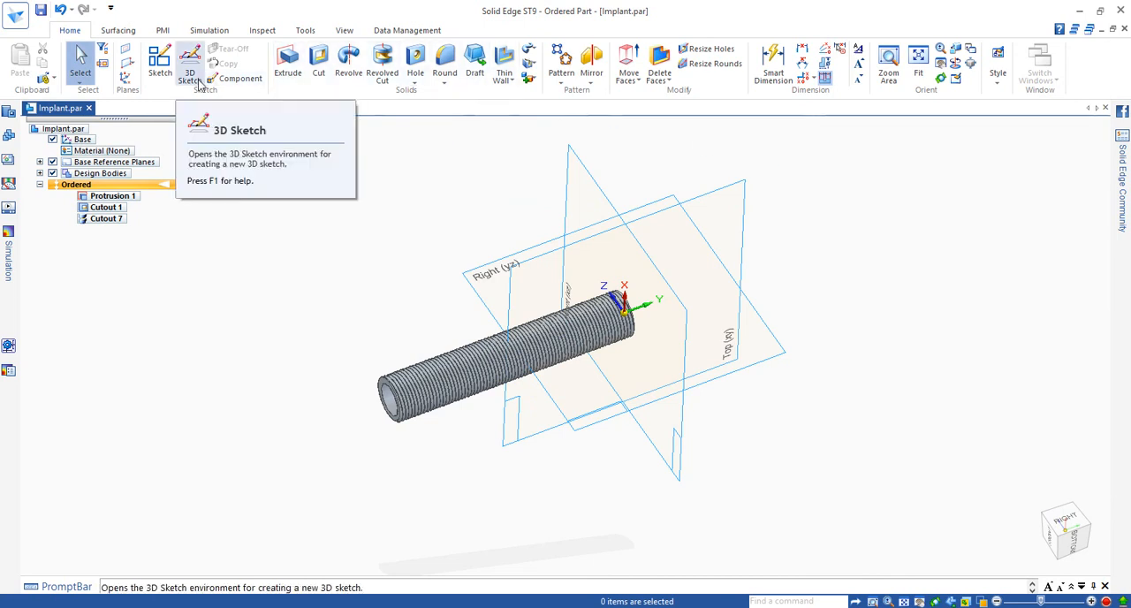